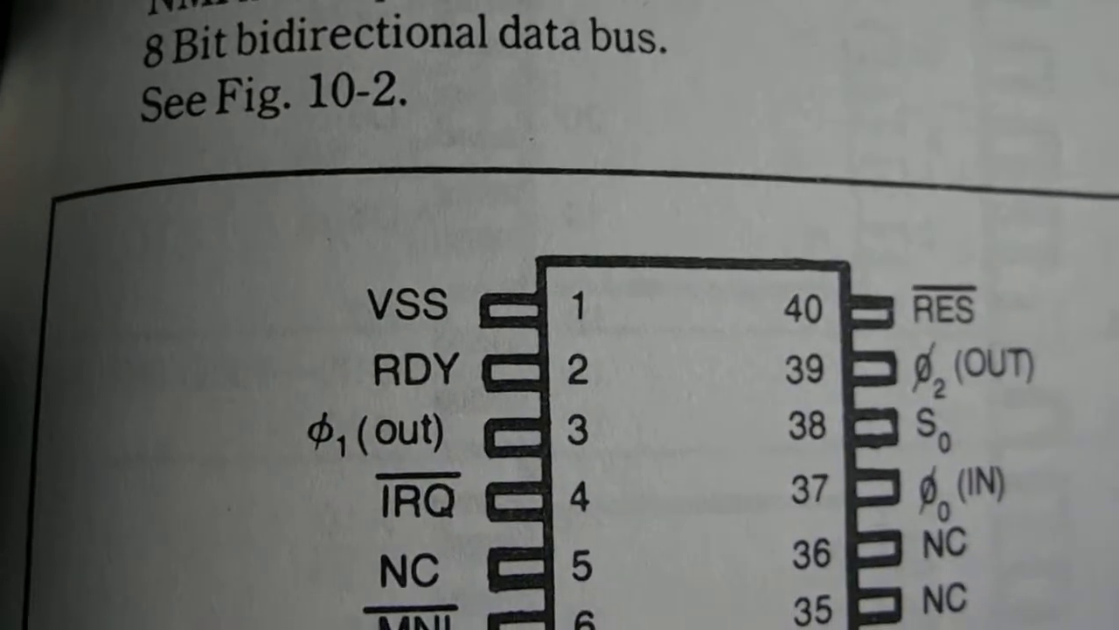
scroll("down", 3)
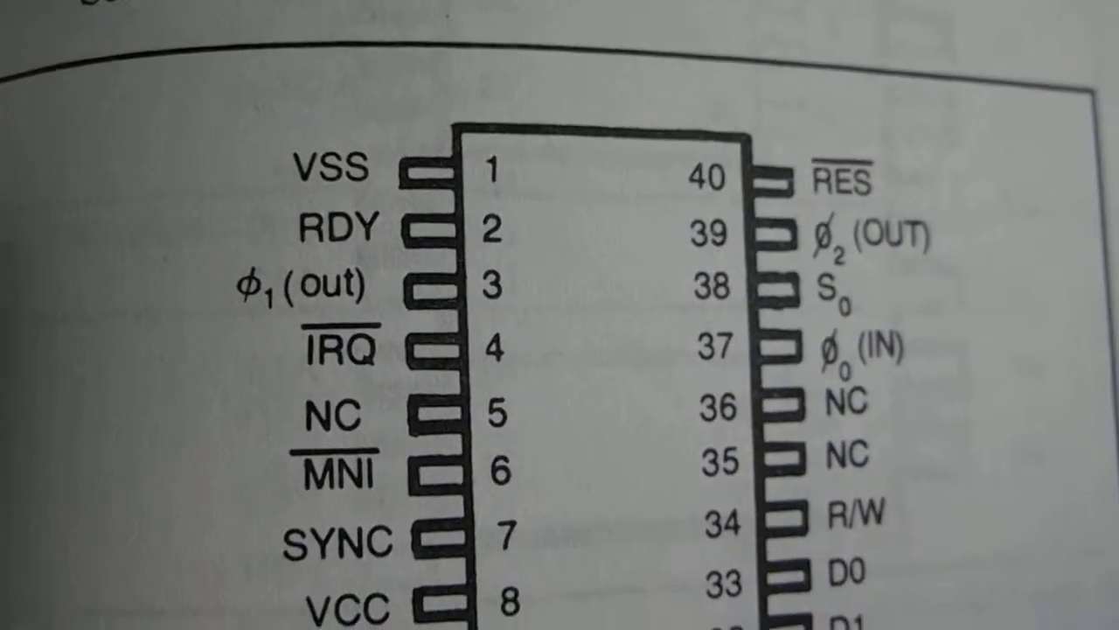
scroll("down", 3)
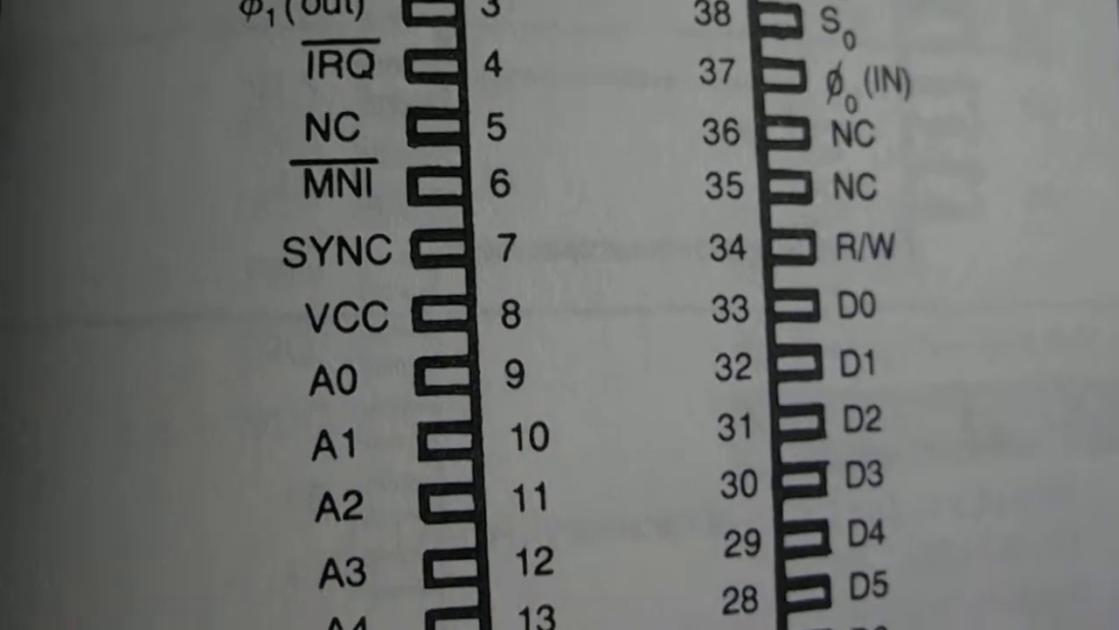